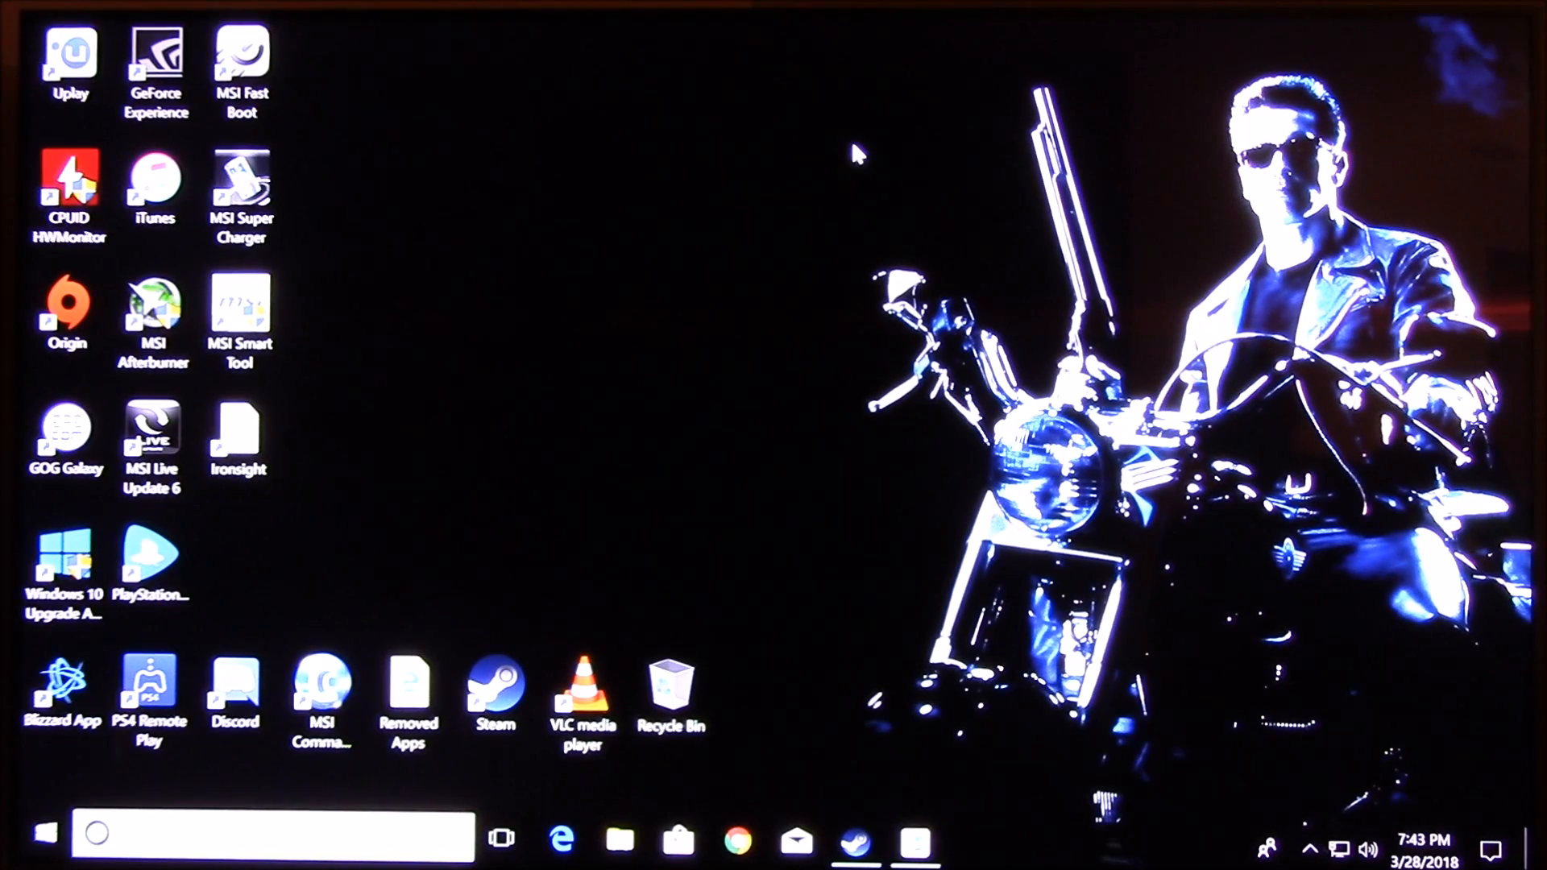
mouse_move(1032, 301)
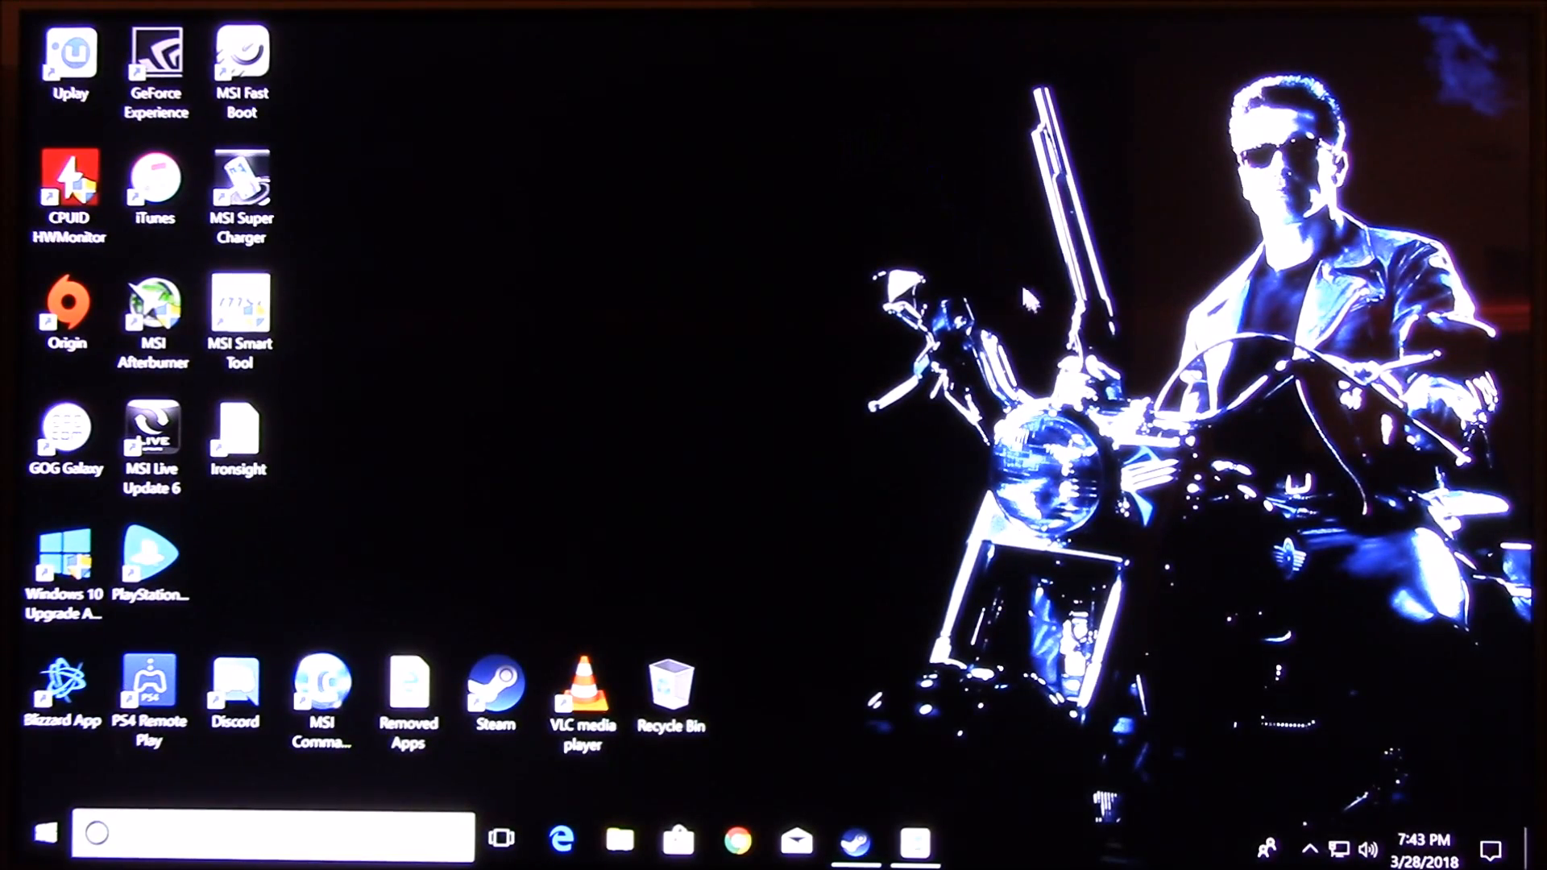
Review the Sony TV's custom 1920 × 1080 at 120 Hz entry, then cancel out without changes
left_click(1311, 846)
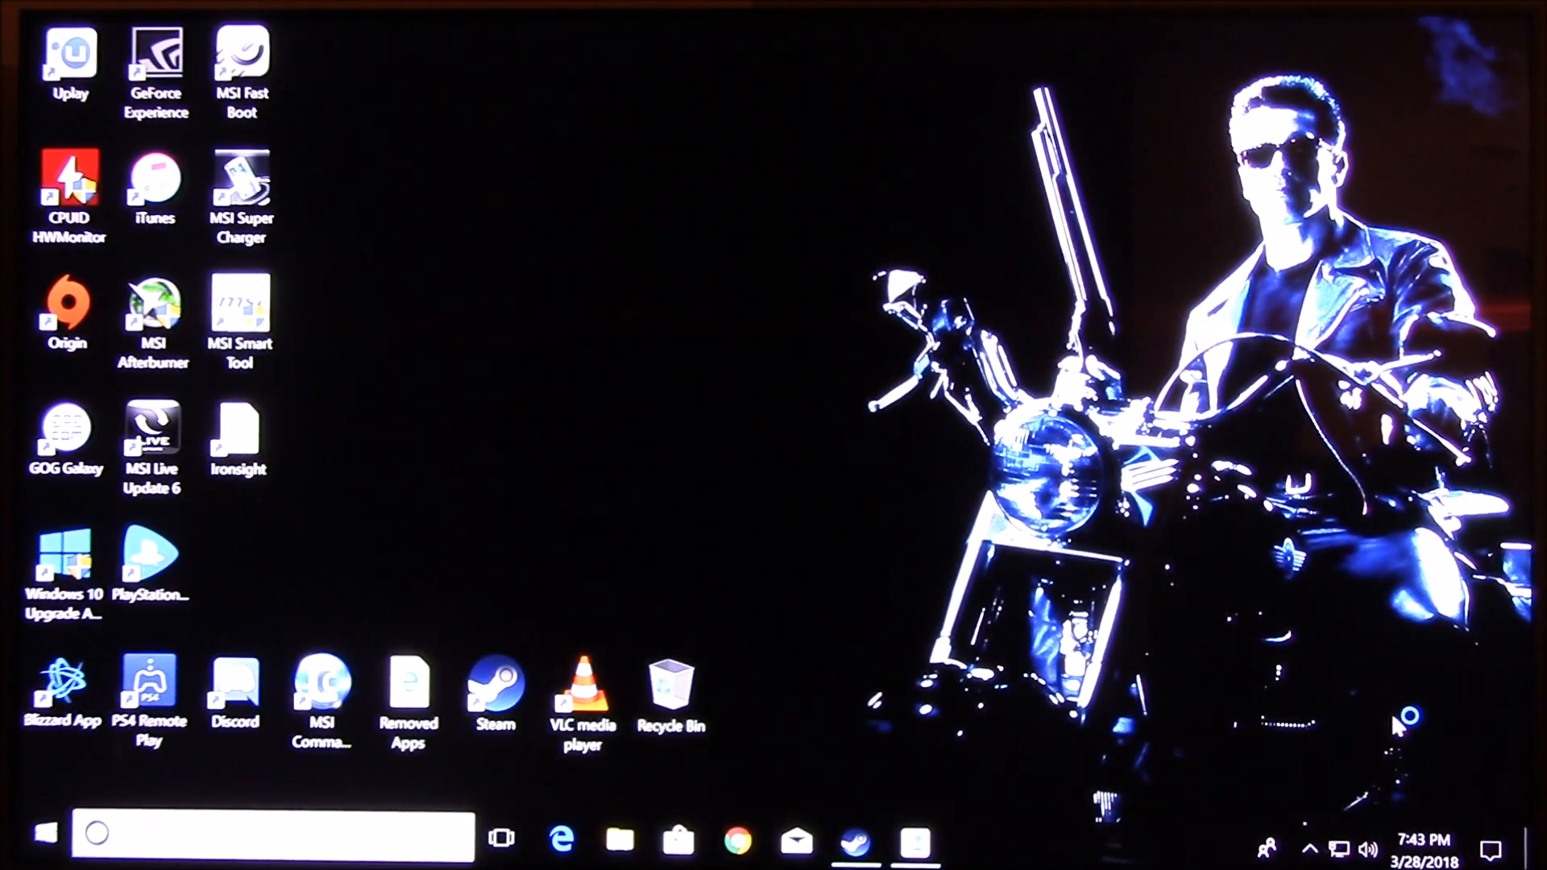
mouse_move(1401, 725)
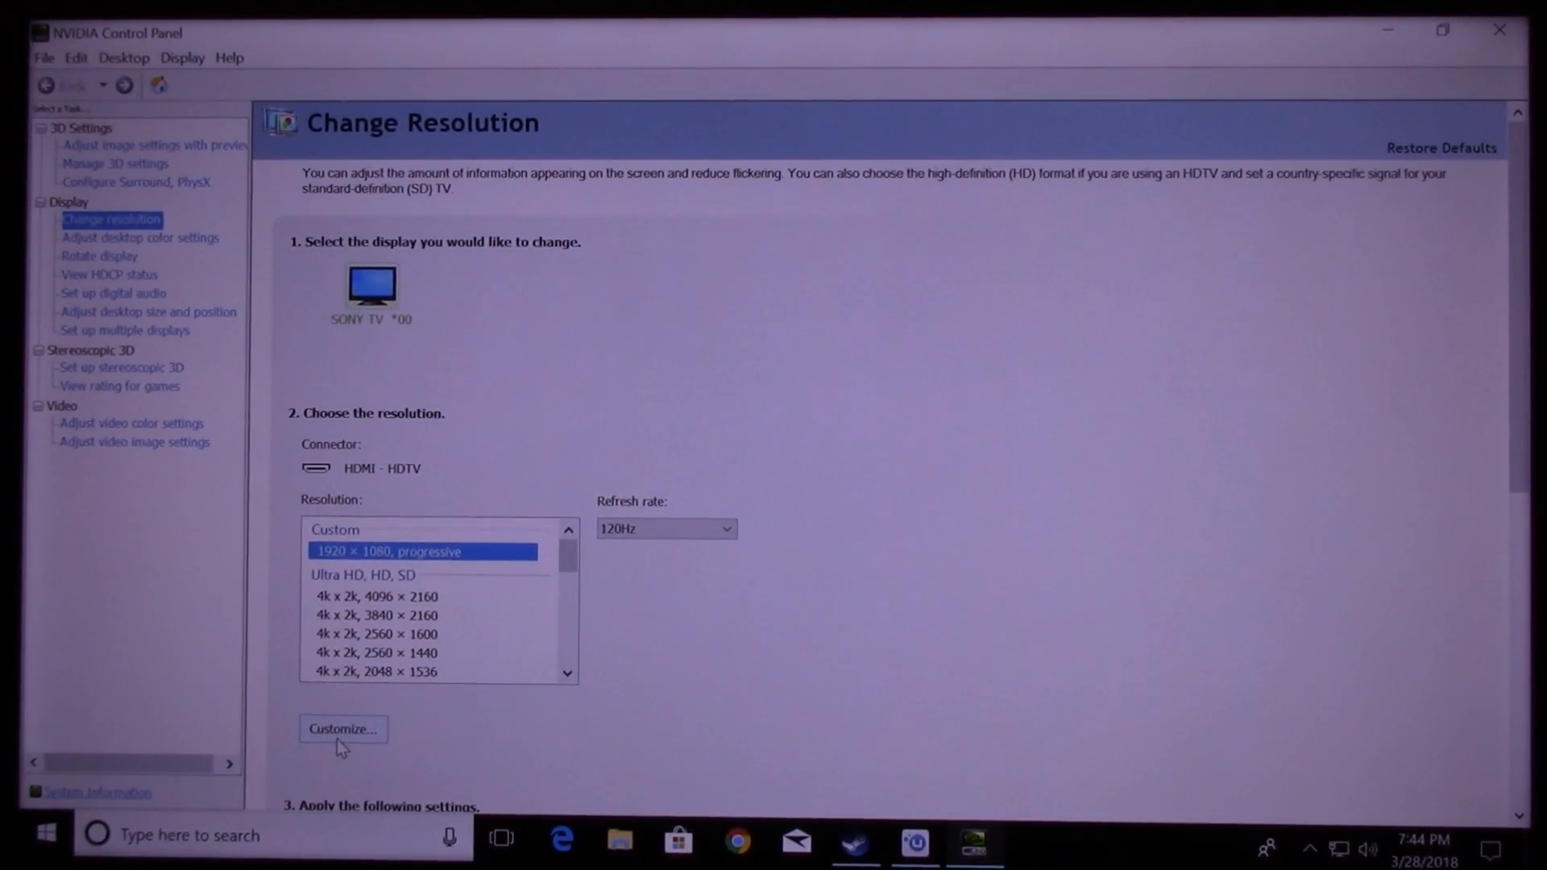
left_click(342, 728)
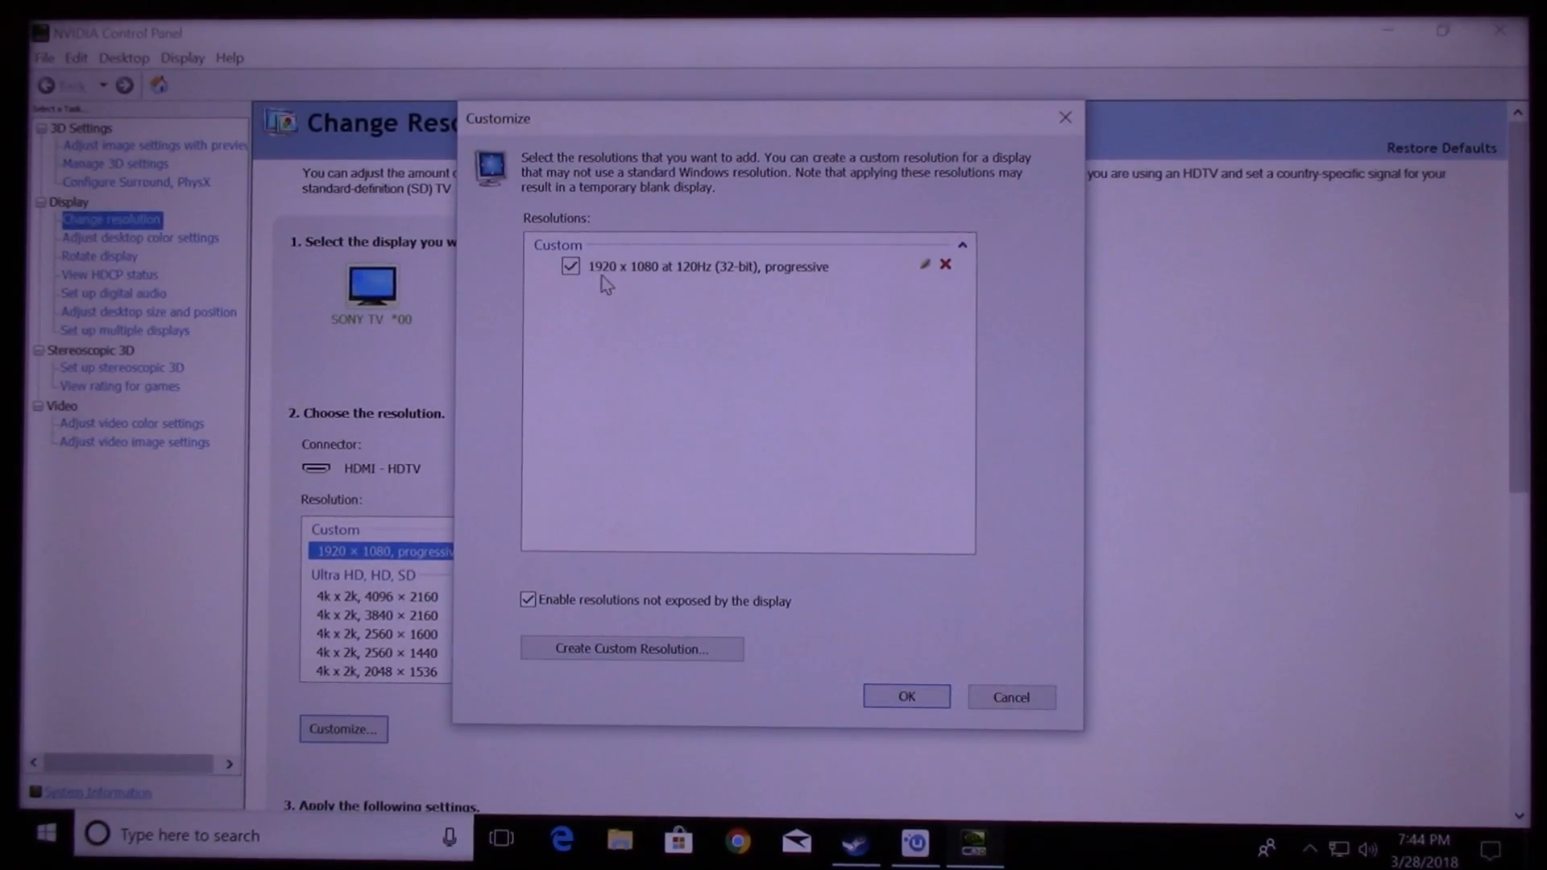
mouse_move(685, 286)
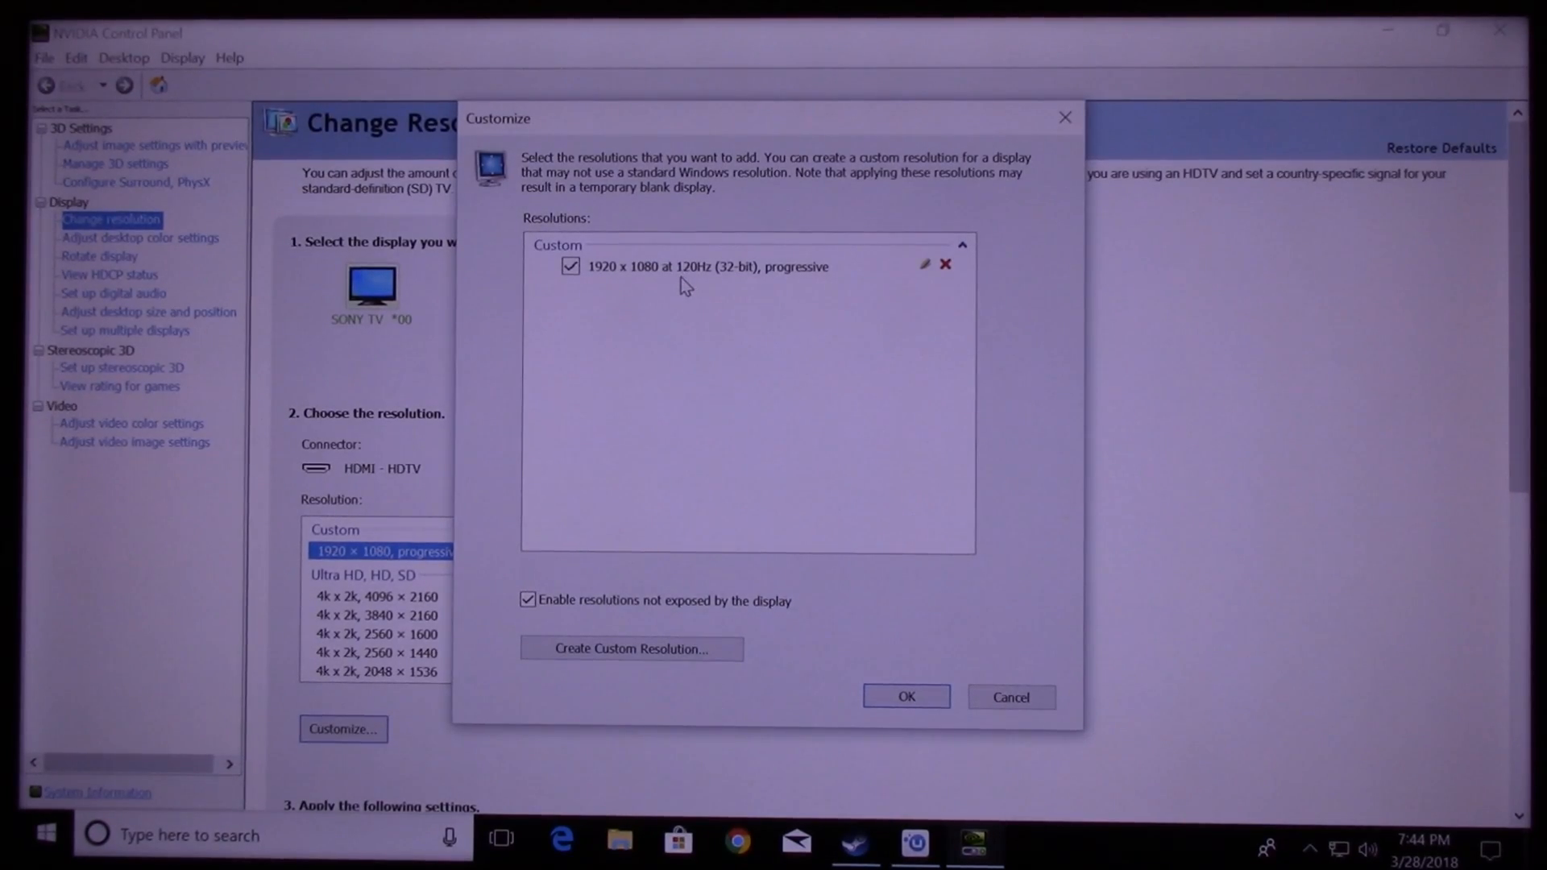
mouse_move(896, 506)
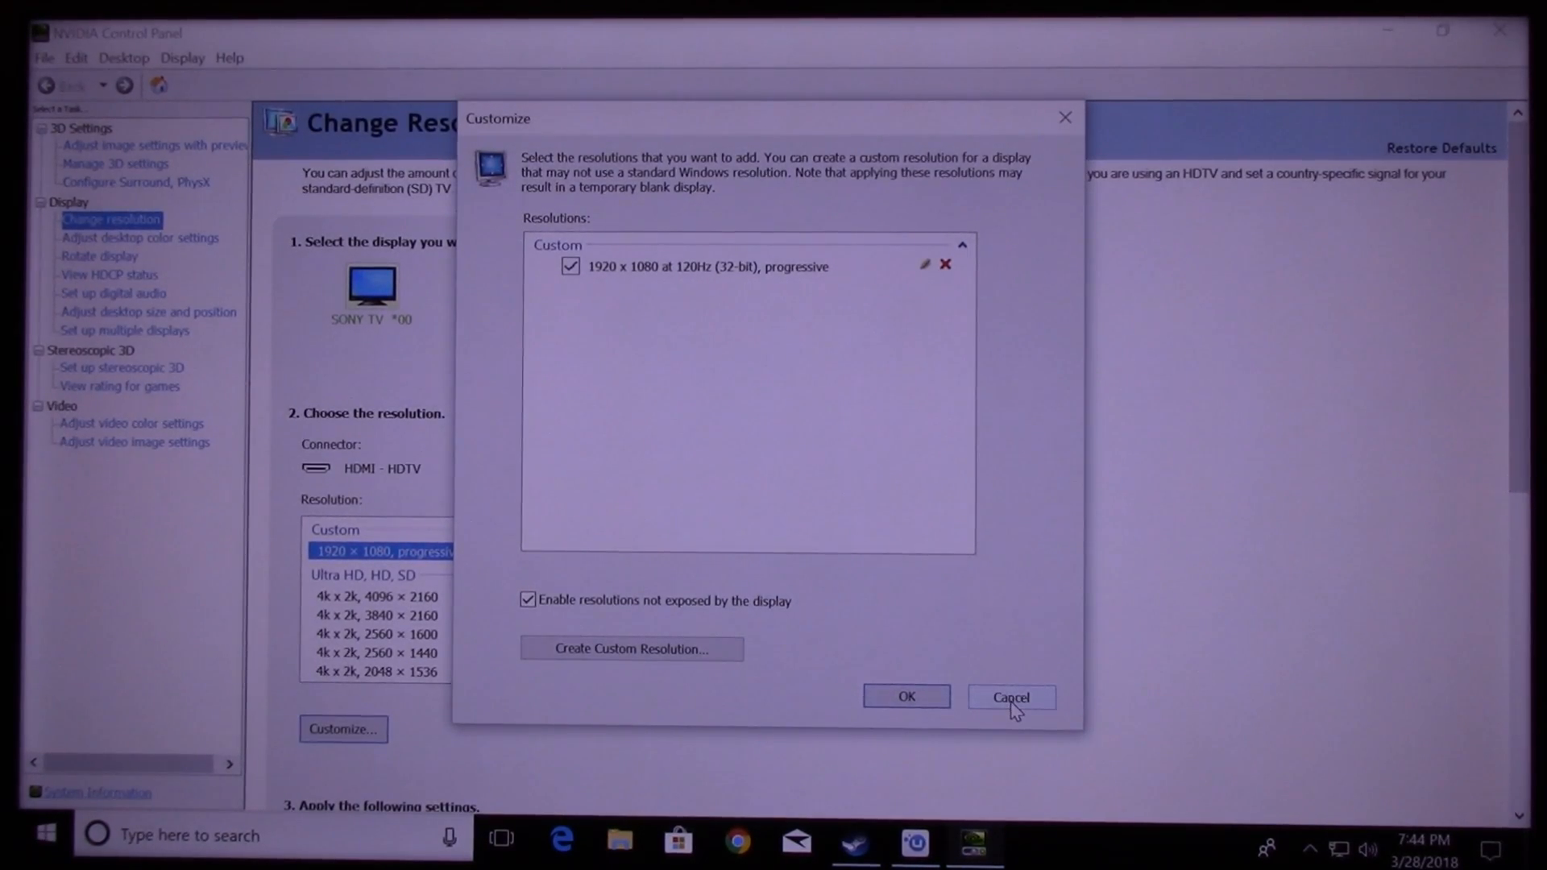
left_click(1009, 696)
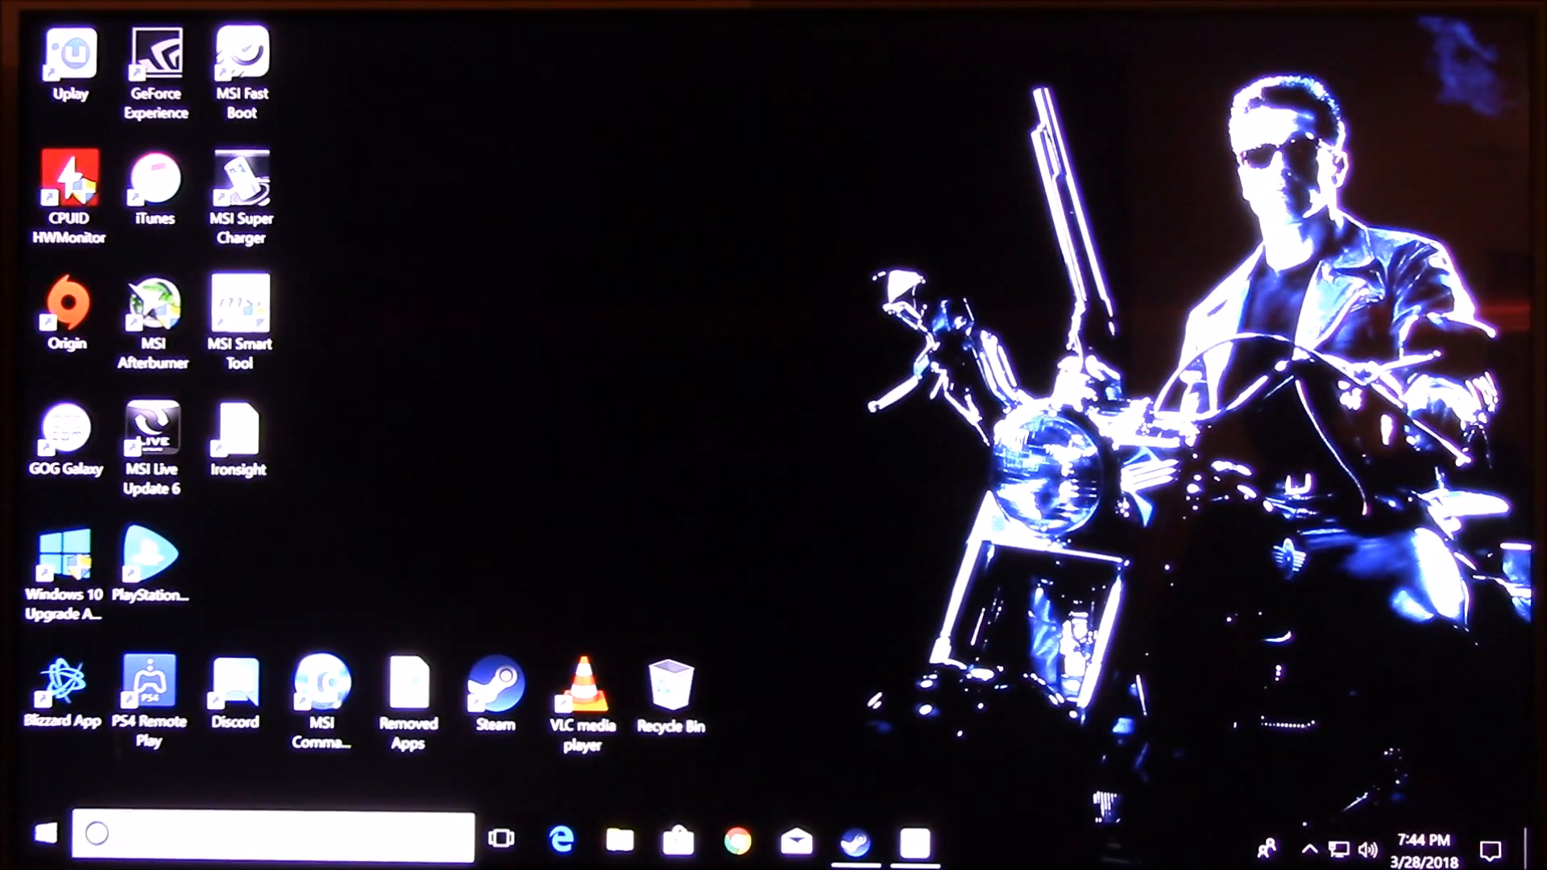
mouse_move(1263, 419)
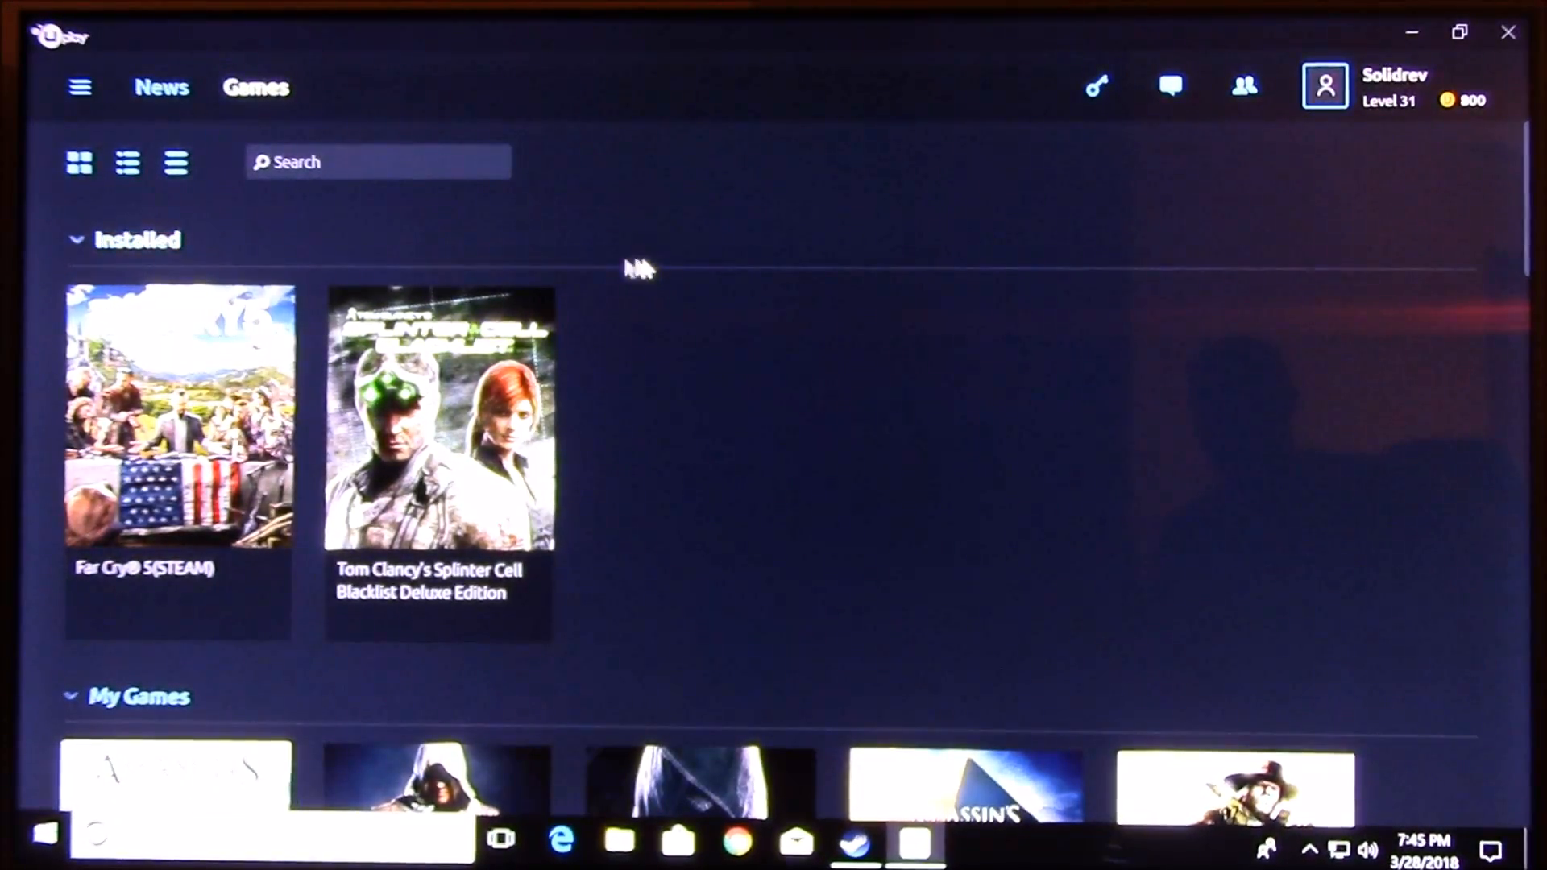
Launch Far Cry 5 from its page under Uplay's installed games
left_click(179, 417)
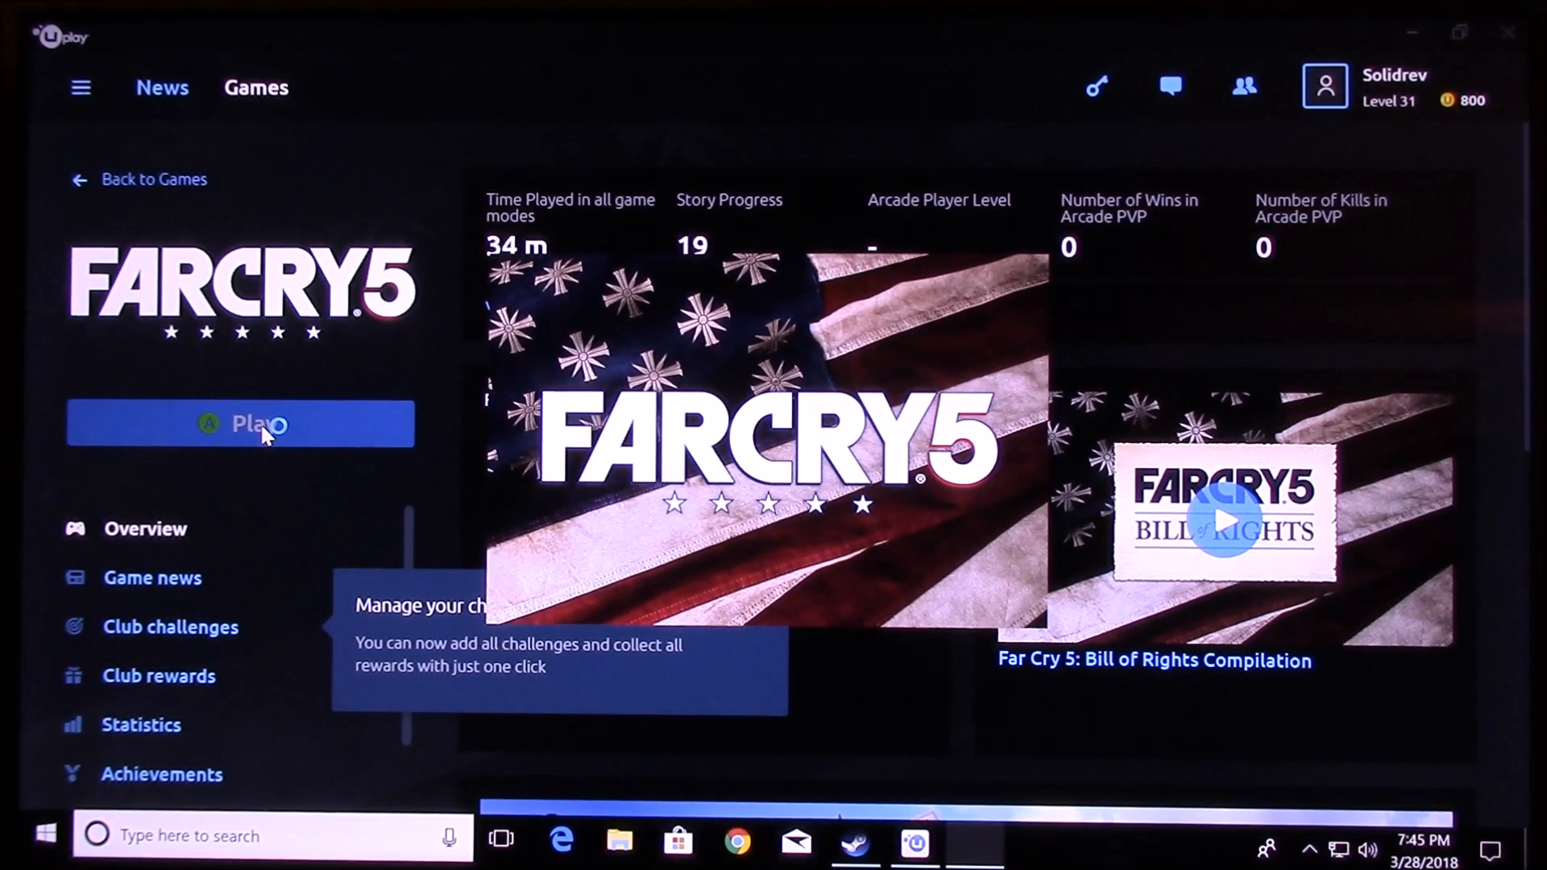
left_click(240, 424)
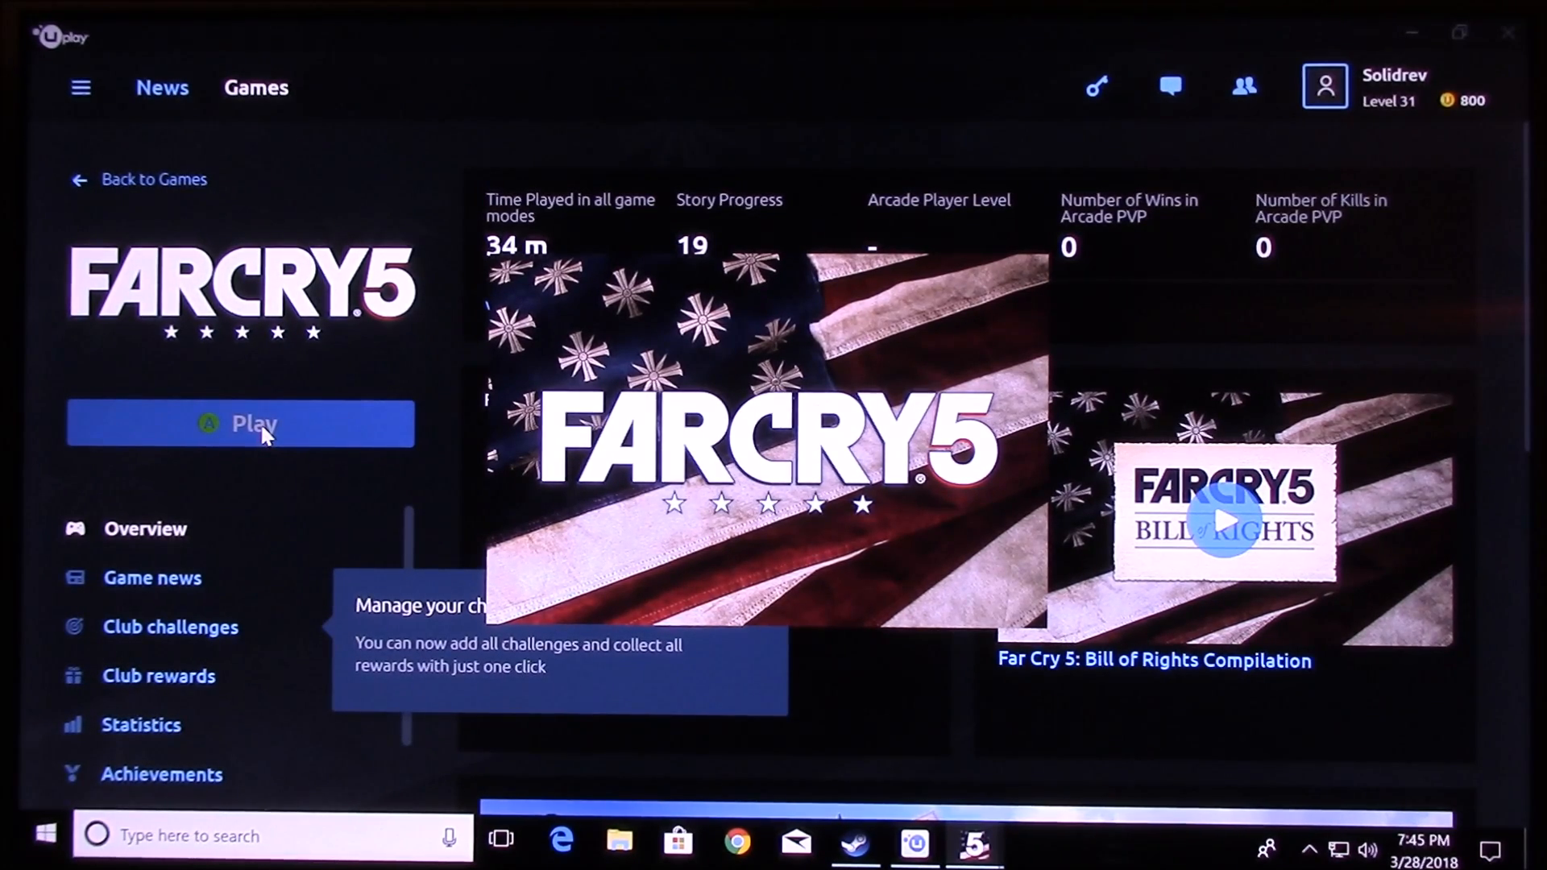
left_click(239, 424)
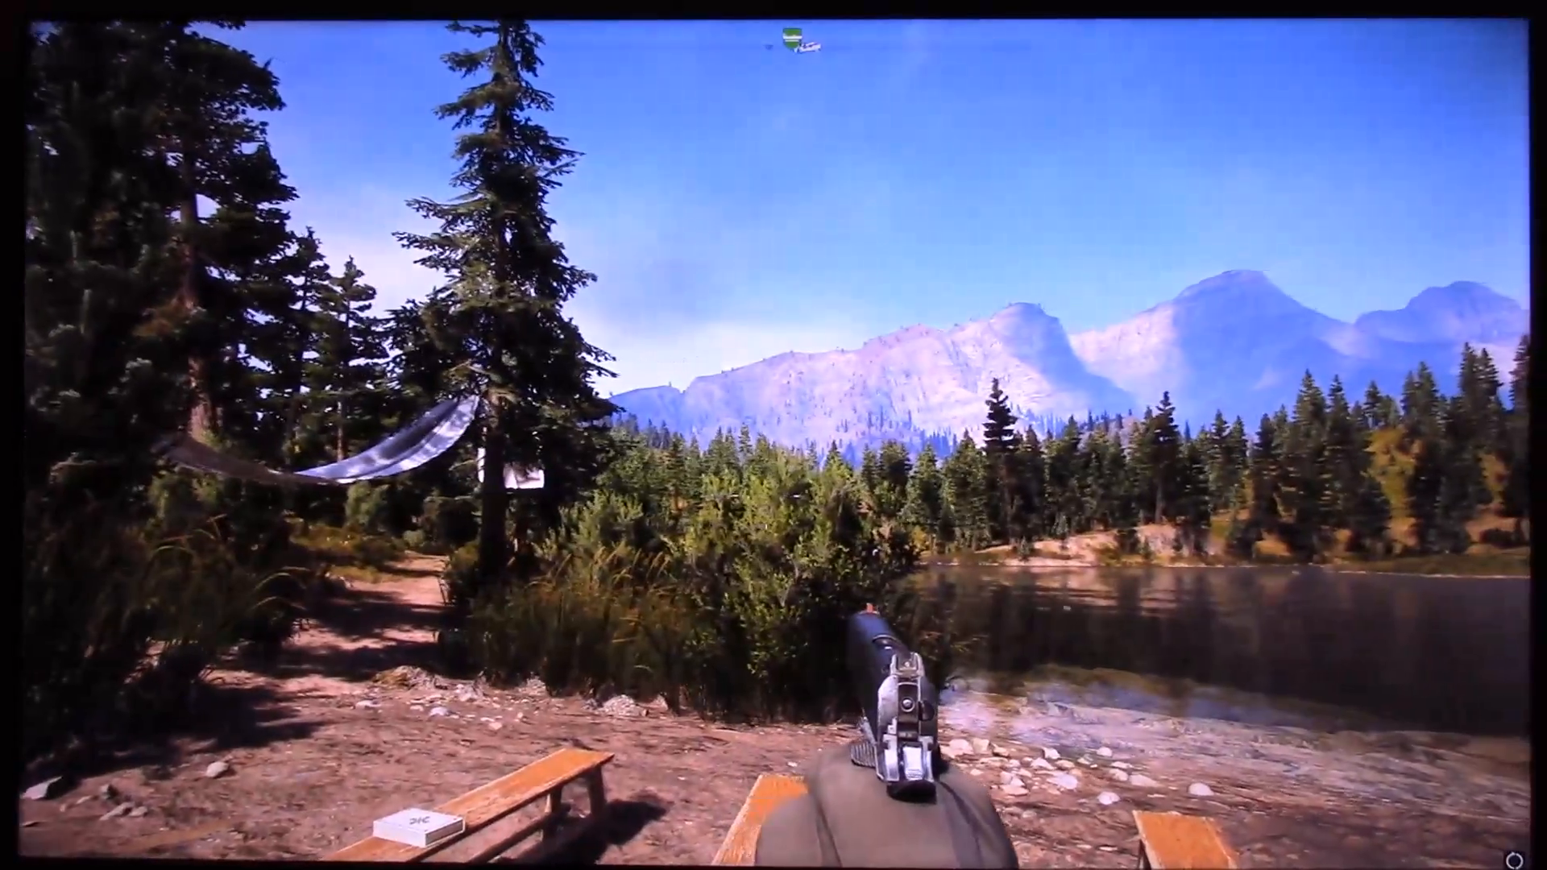
mouse_move(773, 436)
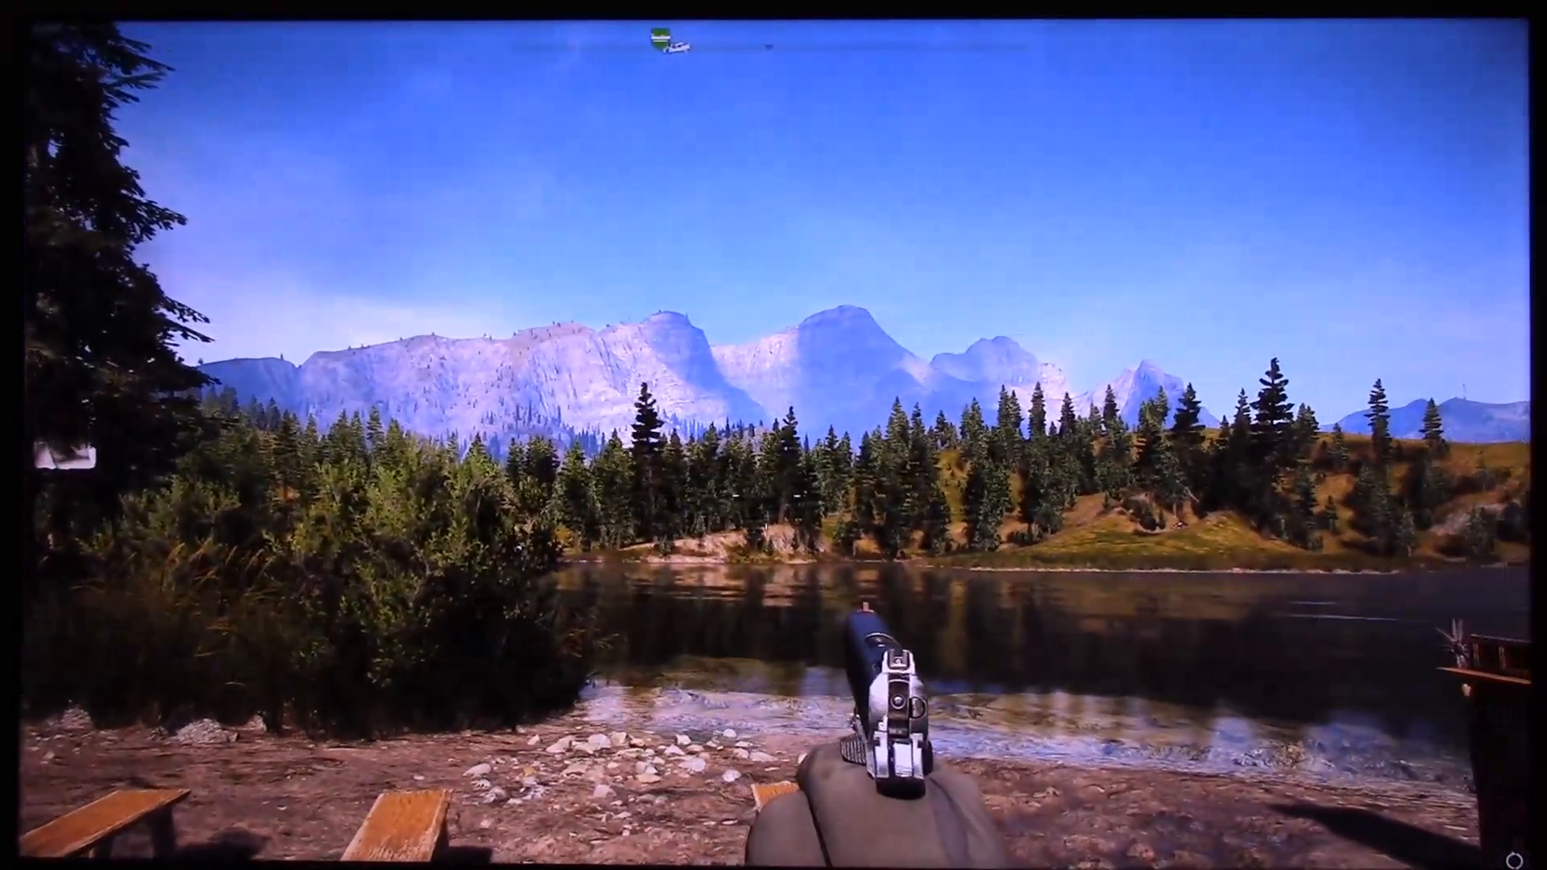